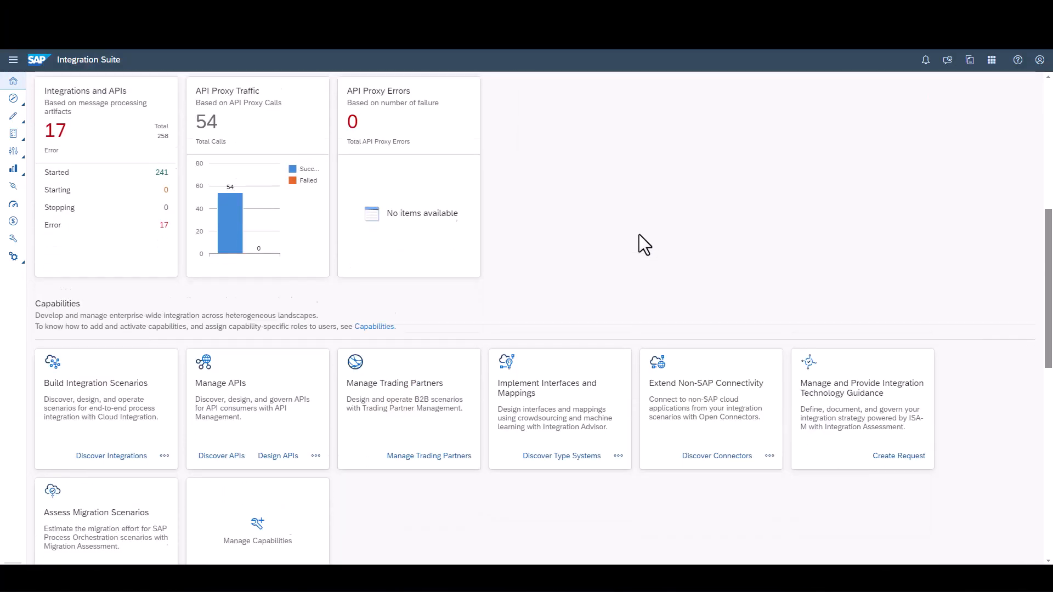
Open Discover APIs under Manage APIs and scroll the catalog of 249 packages
{"action": "left_click", "coordinate": [221, 455]}
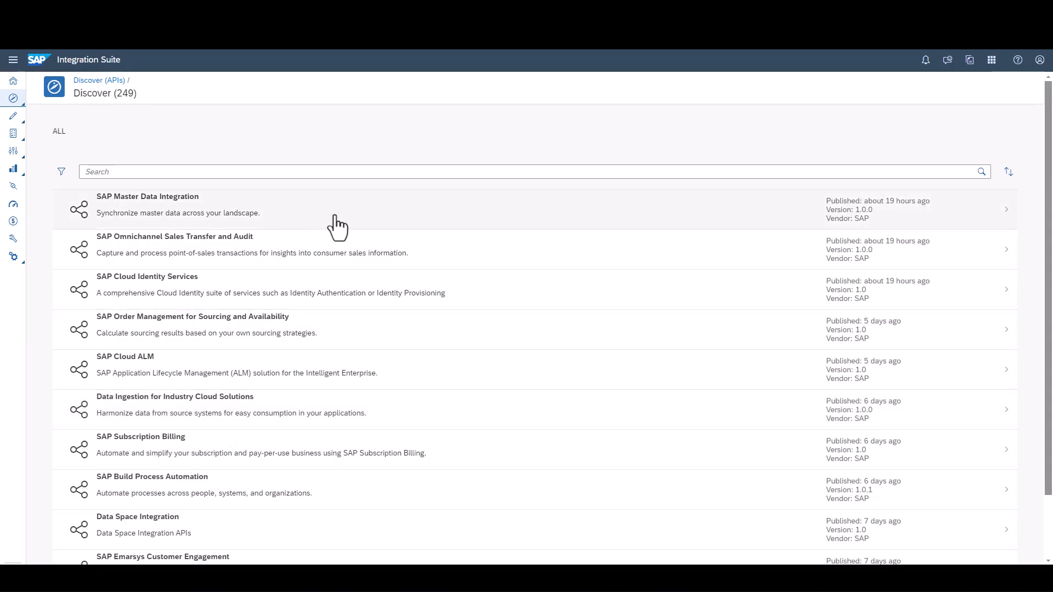
{"action": "scroll", "scroll_direction": "down", "scroll_amount": 3}
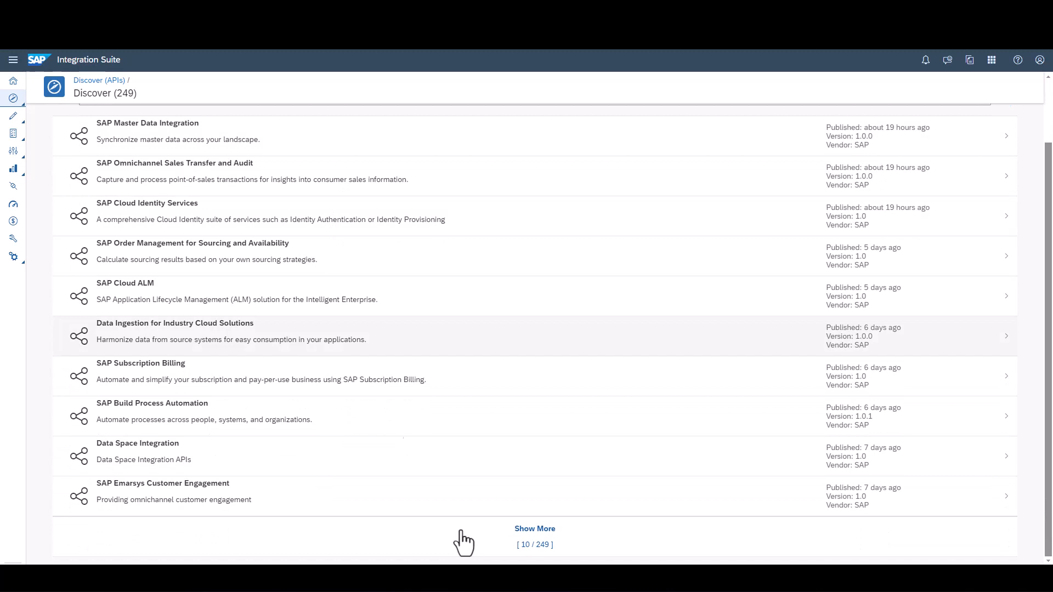
Open the SAP Build Process Automation package and list its seven API artifacts
{"action": "left_click", "coordinate": [535, 528]}
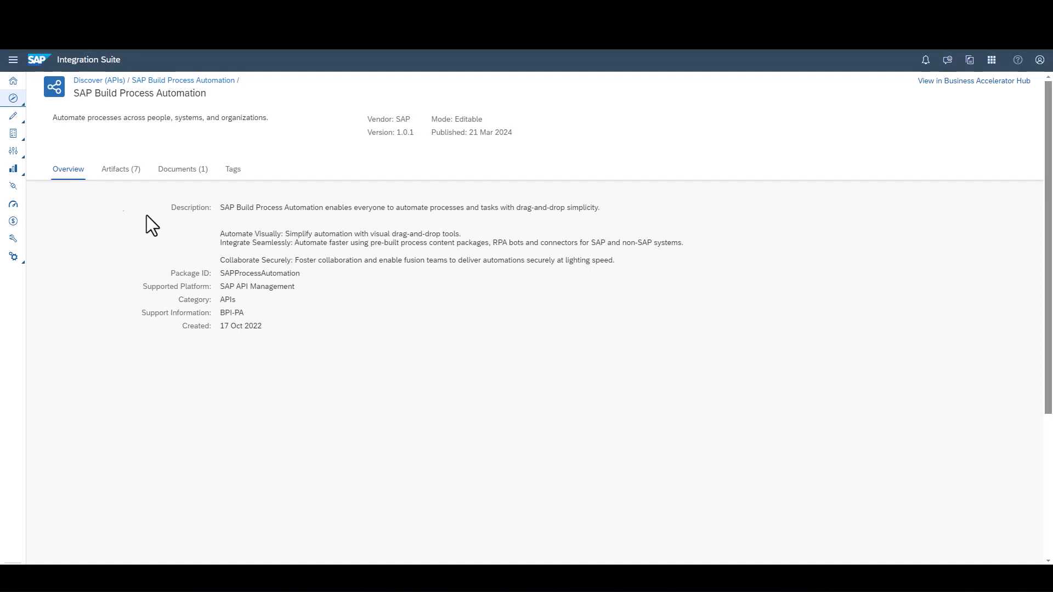
{"action": "mouse_move", "coordinate": [114, 185]}
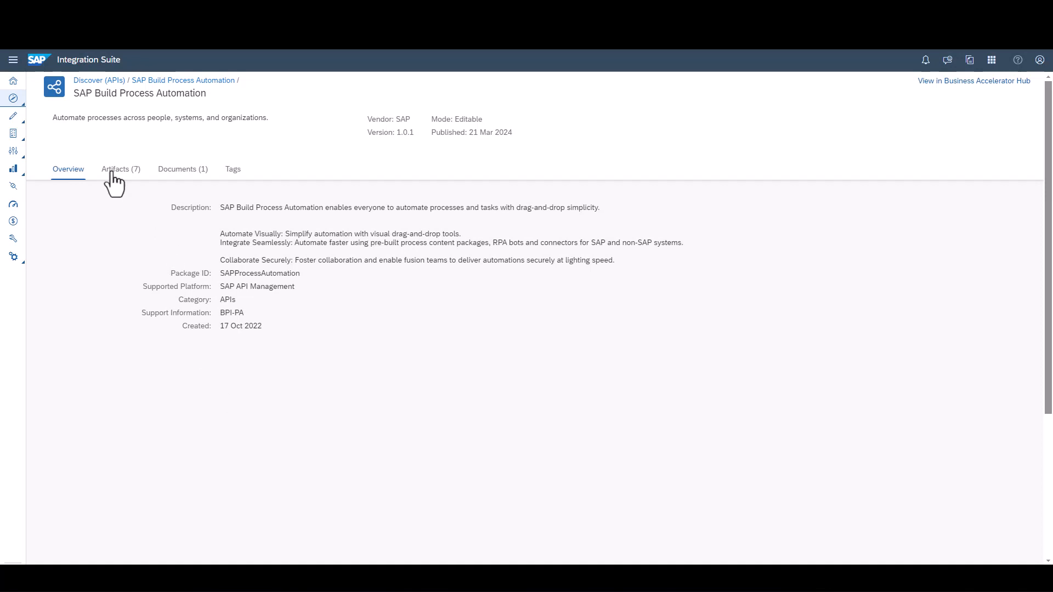
{"action": "left_click", "coordinate": [120, 169]}
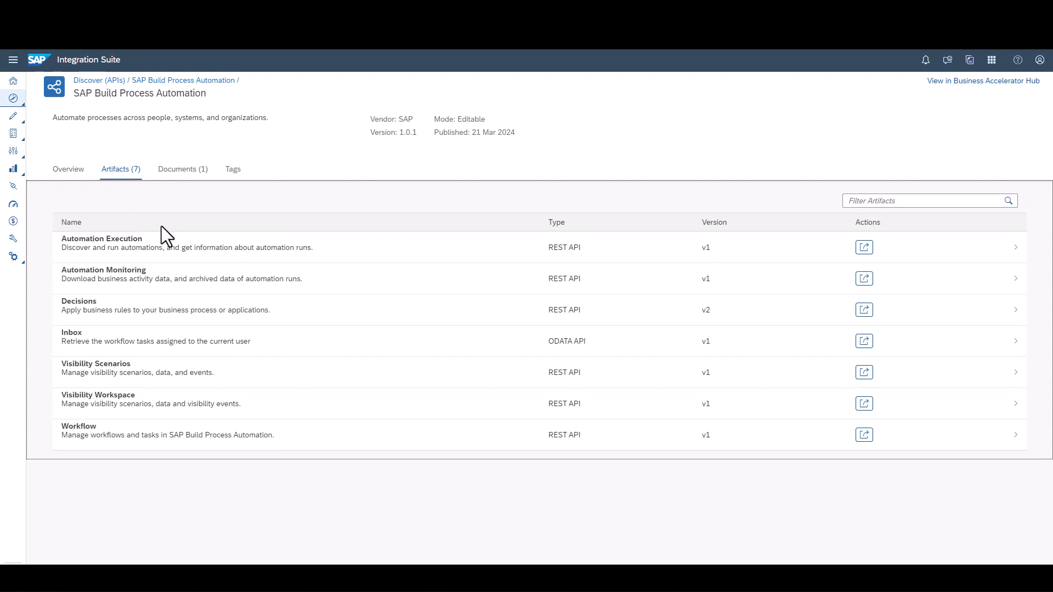
{"action": "mouse_move", "coordinate": [212, 379]}
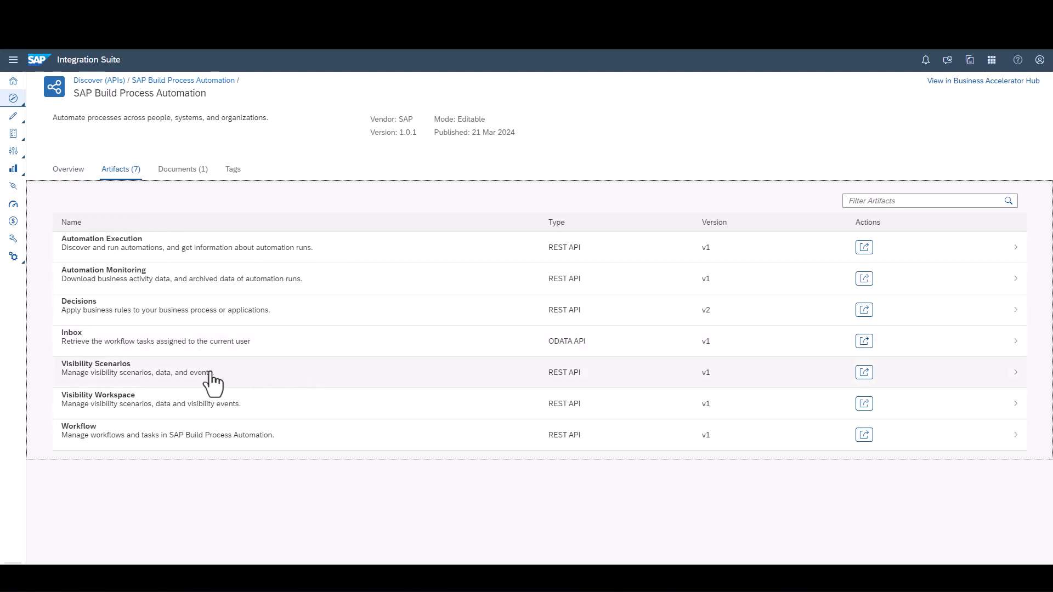
{"action": "mouse_move", "coordinate": [222, 258]}
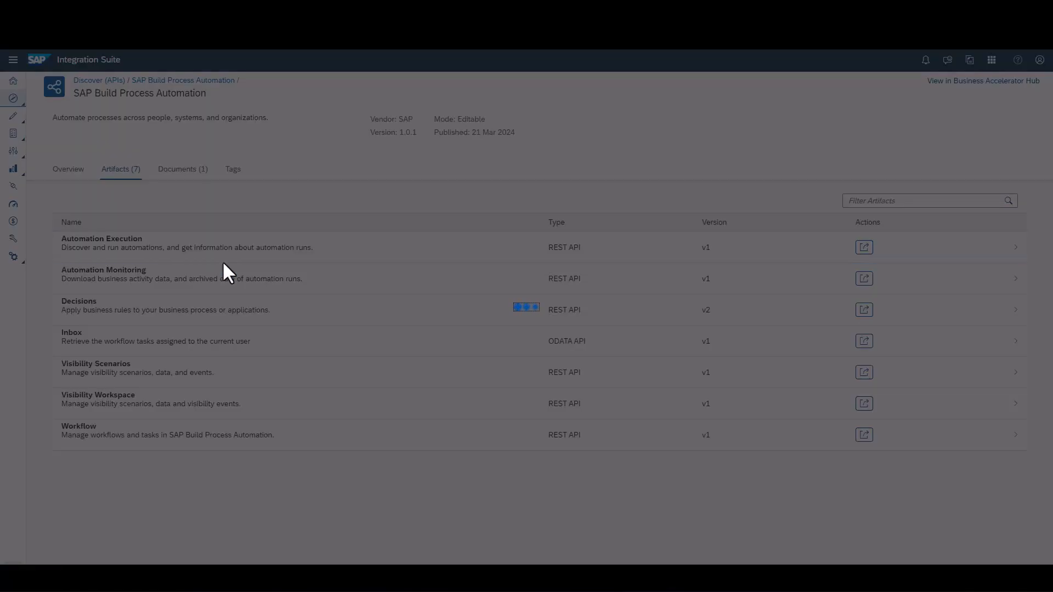
View the Automation Execution API's resources and expand the Bot model's outputSchema fields, then return Home
{"action": "left_click", "coordinate": [102, 243]}
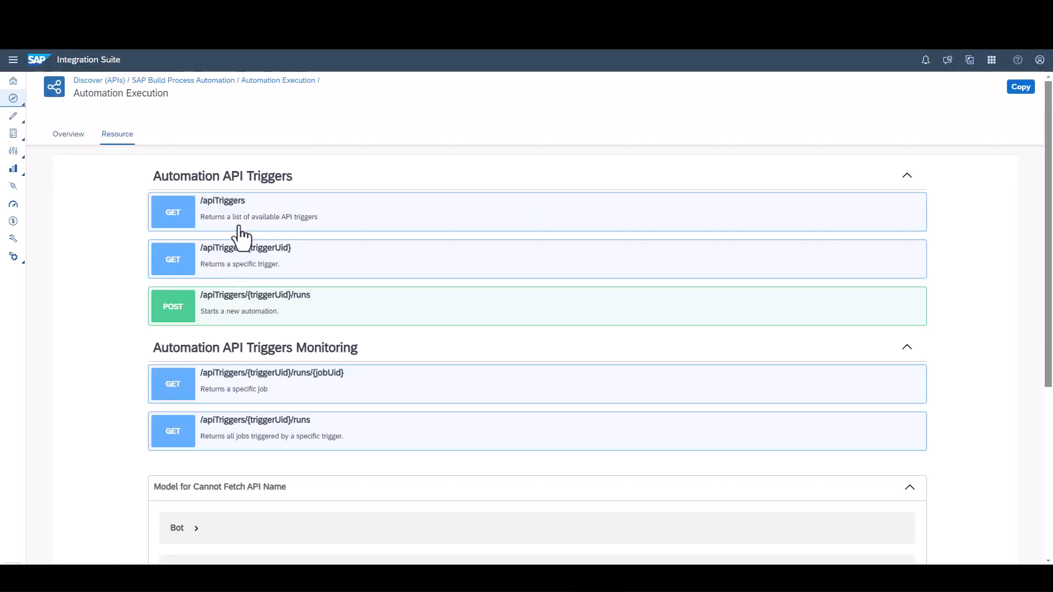
{"action": "scroll", "scroll_direction": "down", "scroll_amount": 3}
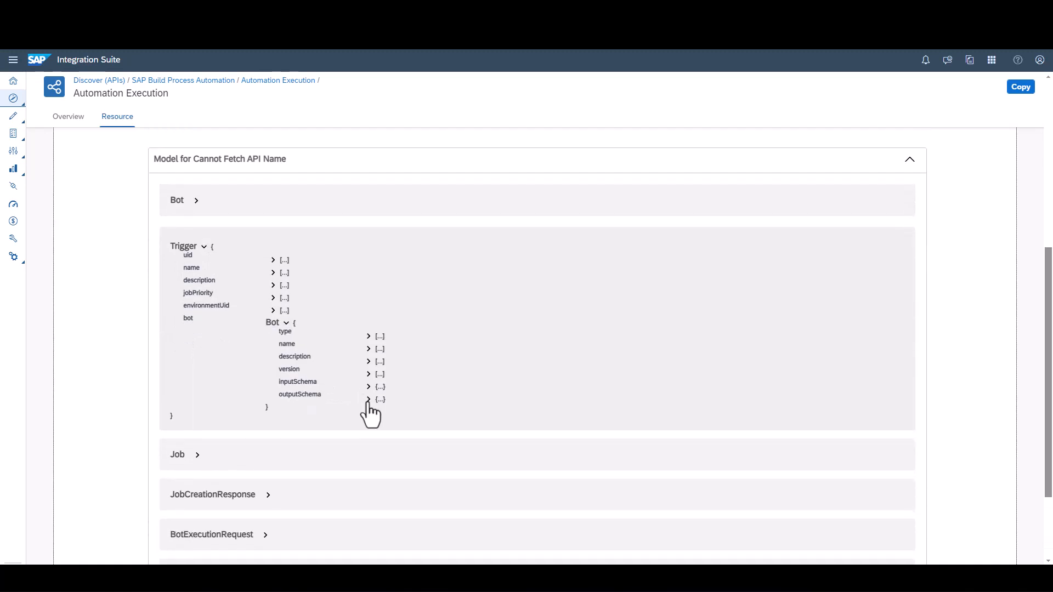
{"action": "left_click", "coordinate": [368, 386]}
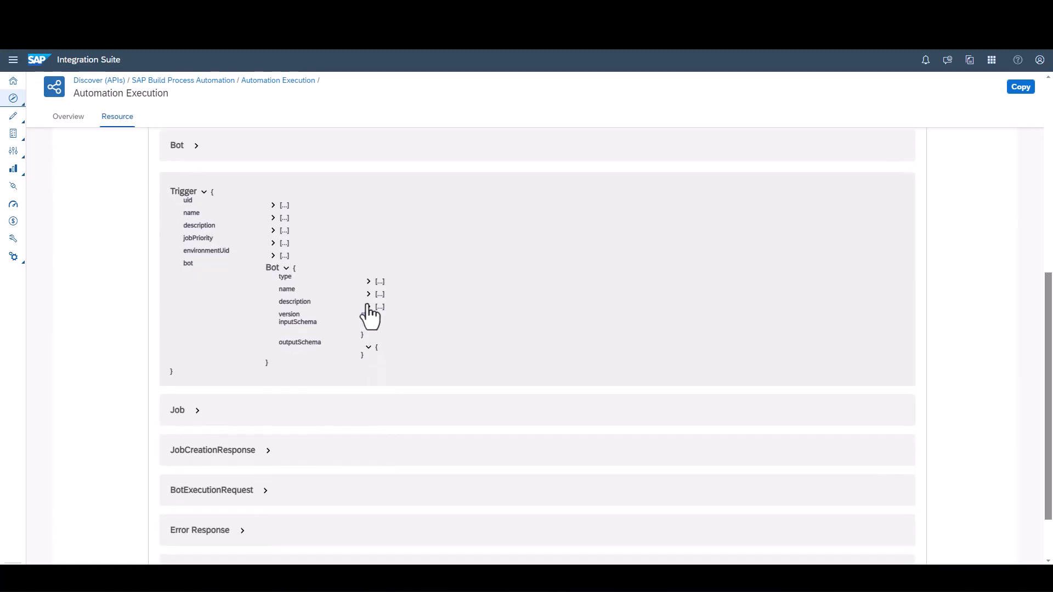
{"action": "left_click", "coordinate": [368, 282]}
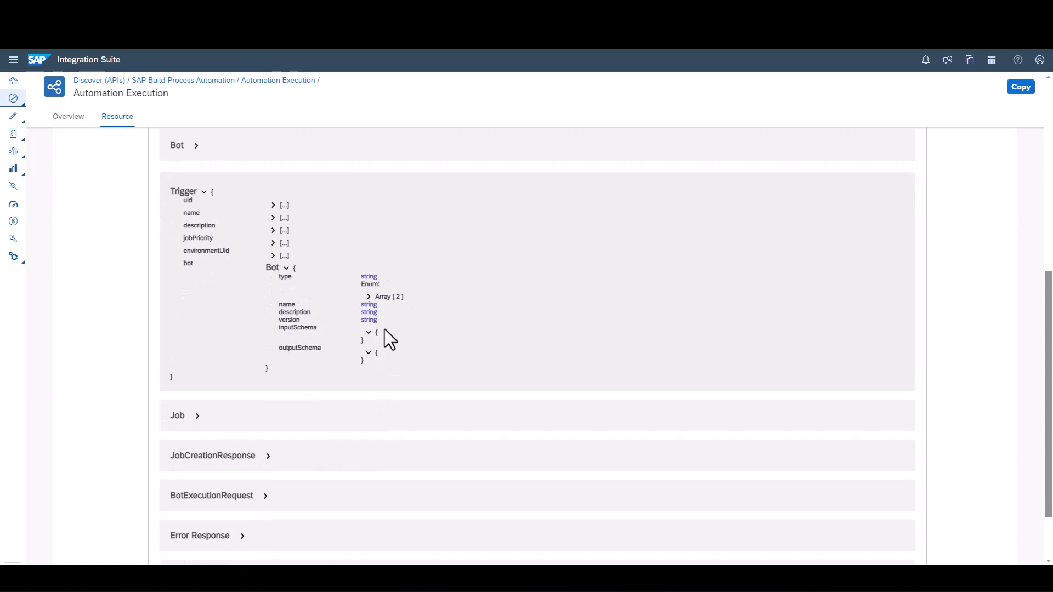
{"action": "left_click", "coordinate": [12, 81]}
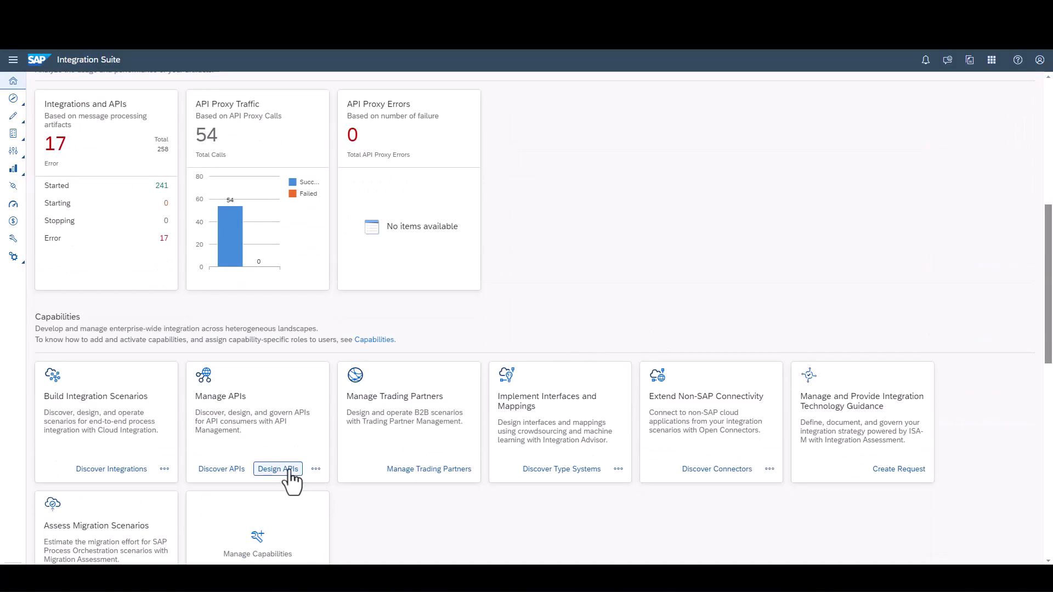
Open Design APIs (329 packages) and select the 19052 Invoice with SAP Enterprise Automation package
{"action": "left_click", "coordinate": [278, 469]}
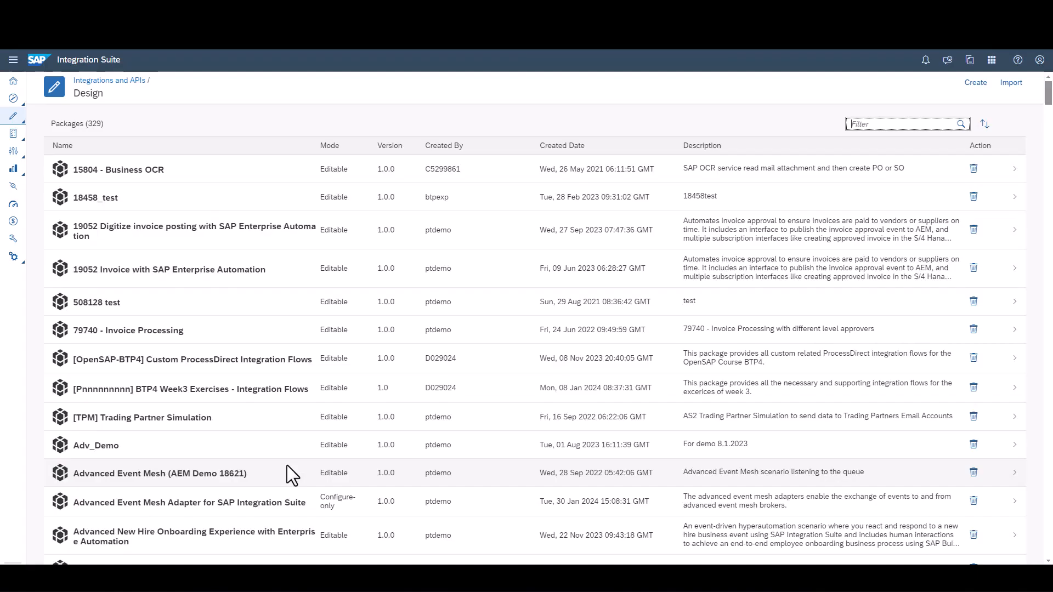
{"action": "mouse_move", "coordinate": [252, 279]}
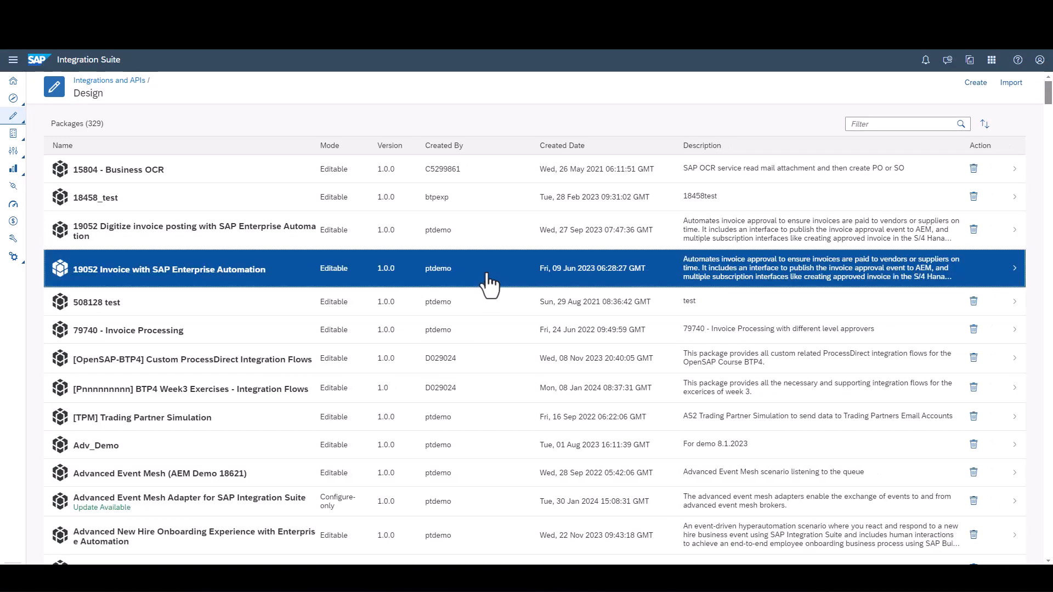
{"action": "left_click", "coordinate": [168, 268]}
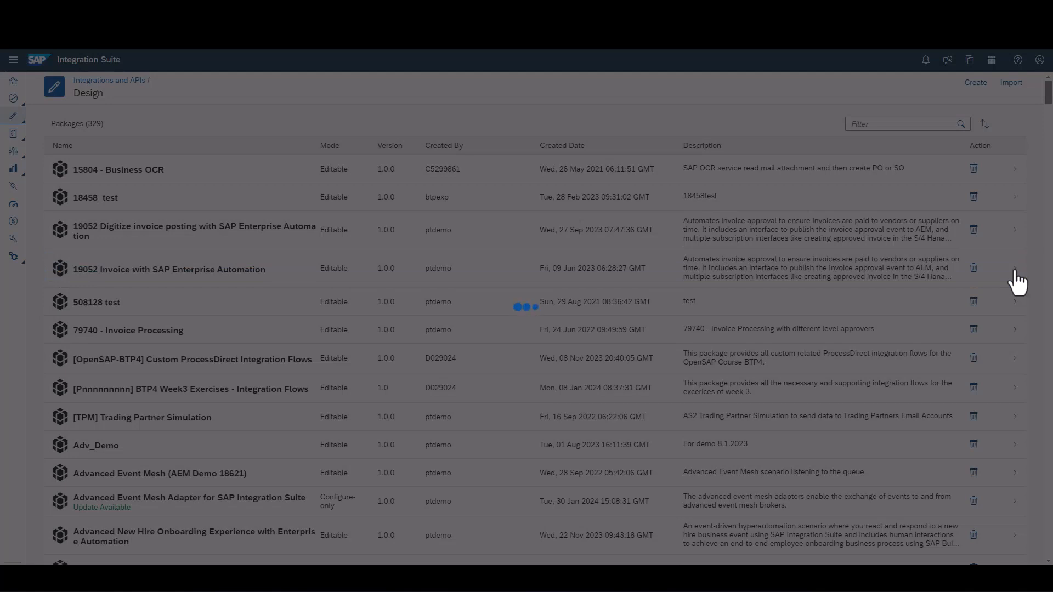
List the 19052 Invoice package's eight integration-flow artifacts, then head to Monitor/Analyze
{"action": "left_click", "coordinate": [169, 269]}
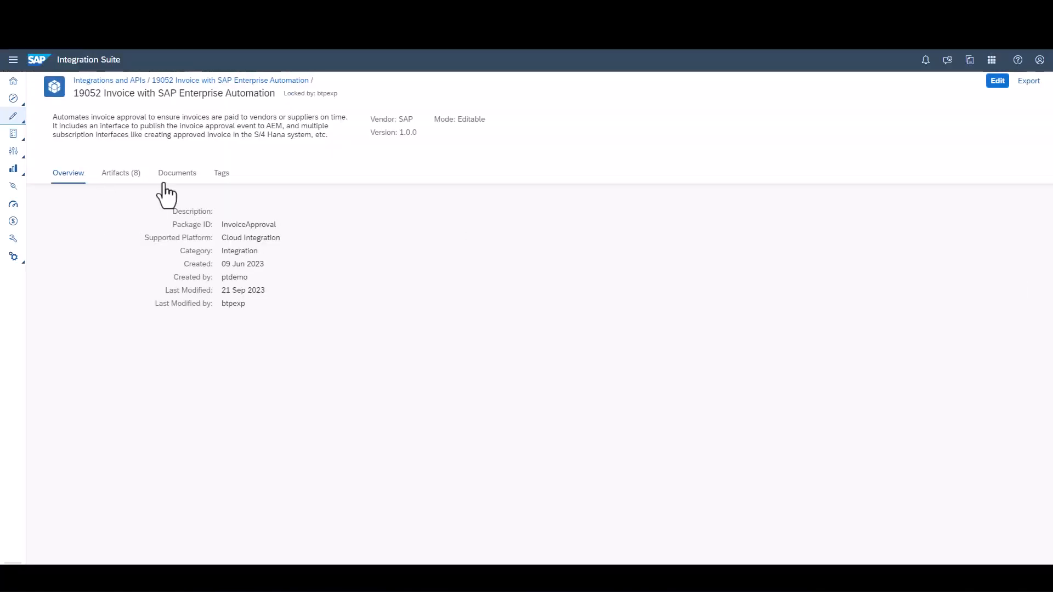
{"action": "mouse_move", "coordinate": [105, 185]}
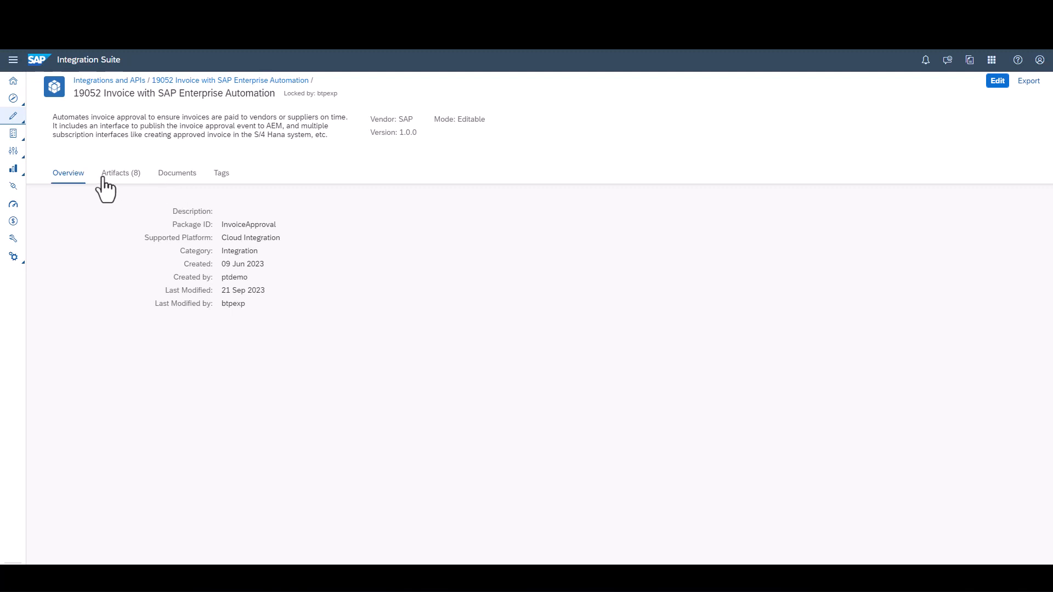
{"action": "left_click", "coordinate": [120, 173]}
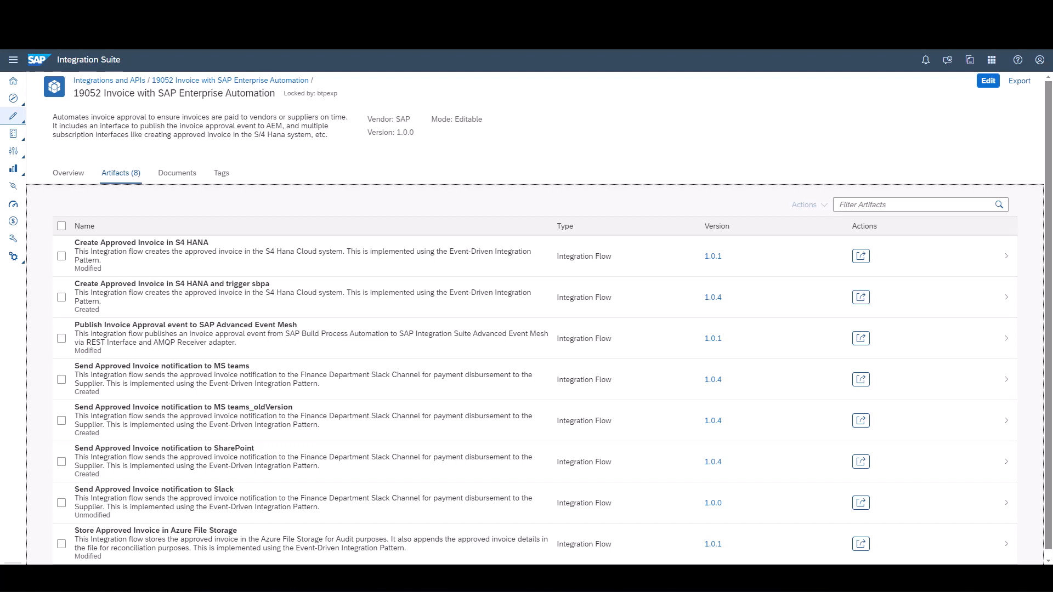
{"action": "mouse_move", "coordinate": [861, 256]}
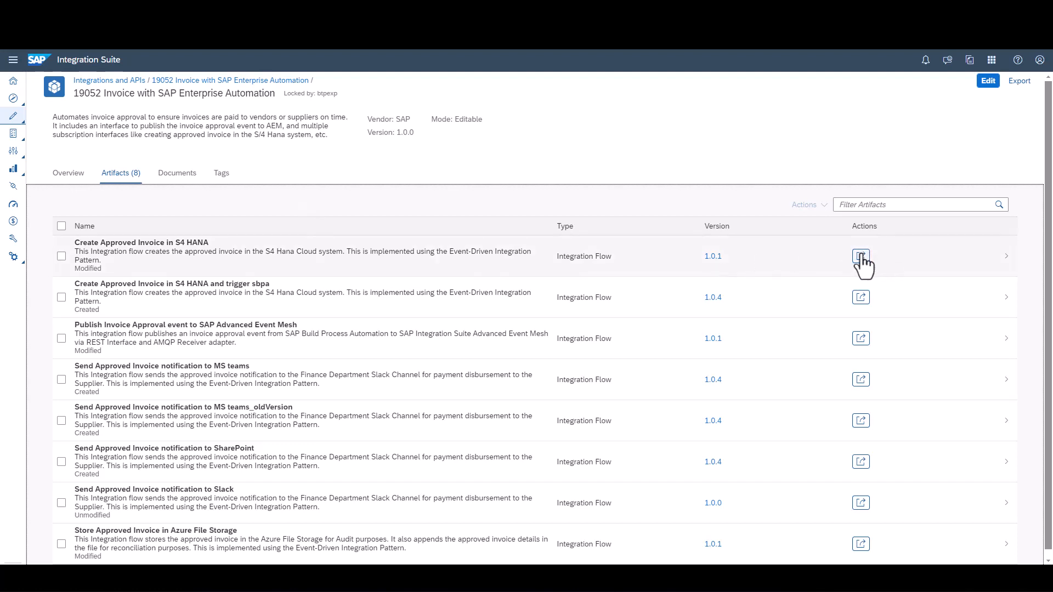
{"action": "left_click", "coordinate": [860, 256]}
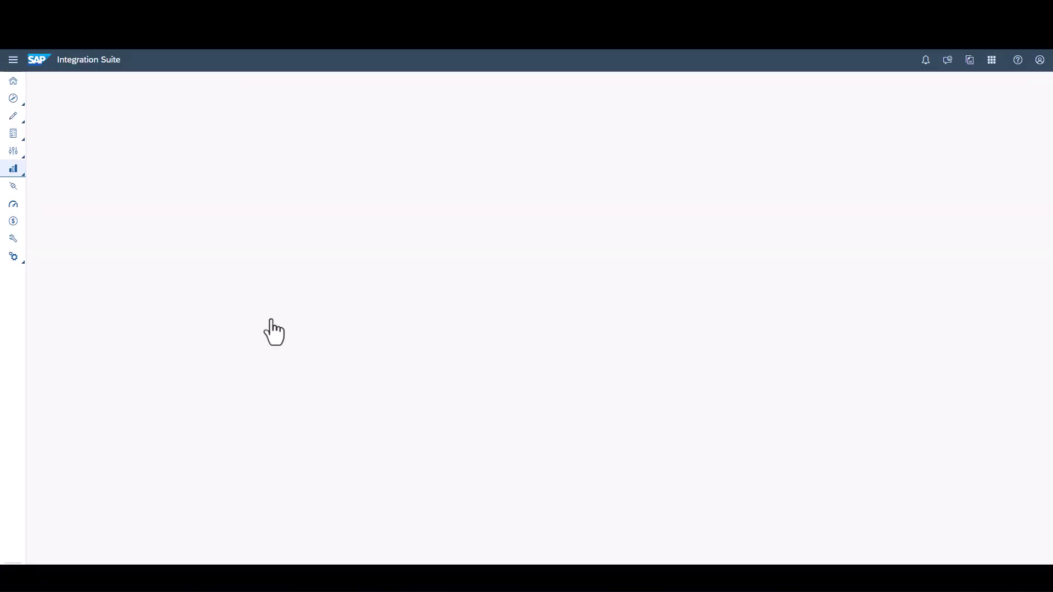
Review the Analyze Overview KPI charts and check the orange provider slice's call count
{"action": "left_click", "coordinate": [12, 168]}
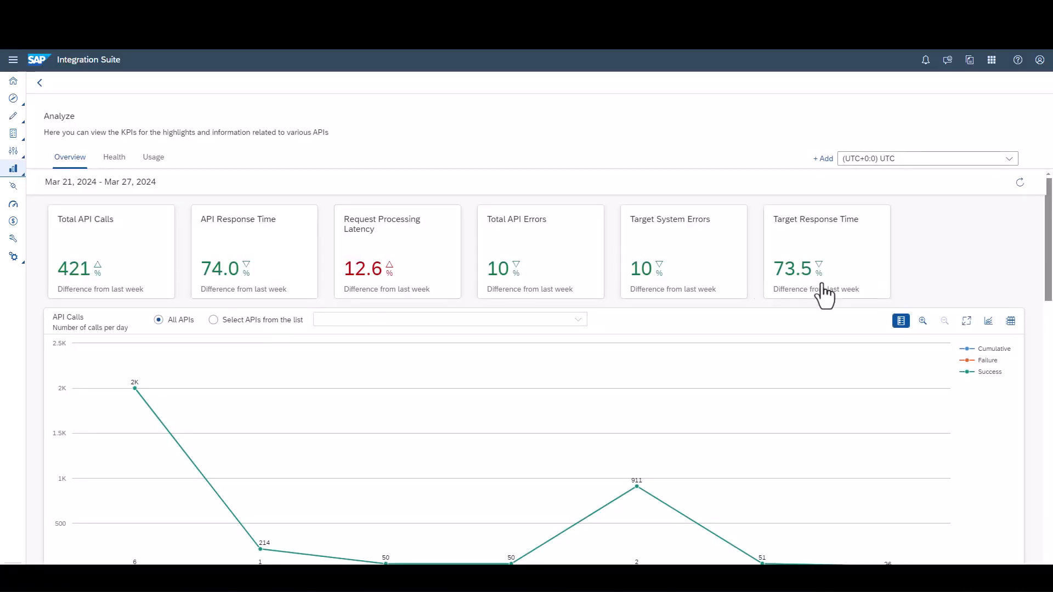
{"action": "mouse_move", "coordinate": [396, 289]}
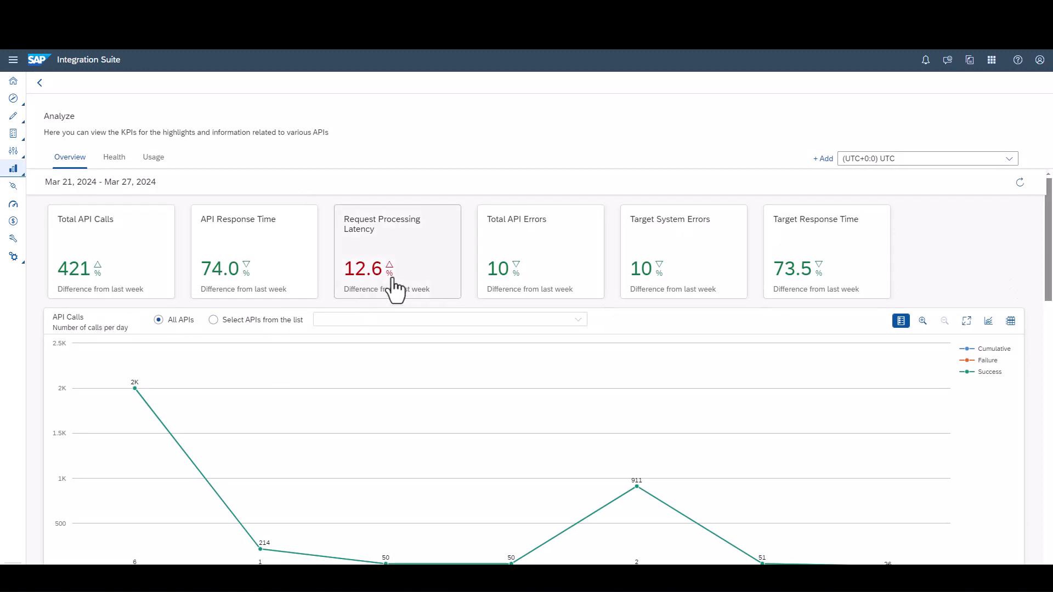
{"action": "scroll", "scroll_direction": "down", "scroll_amount": 3}
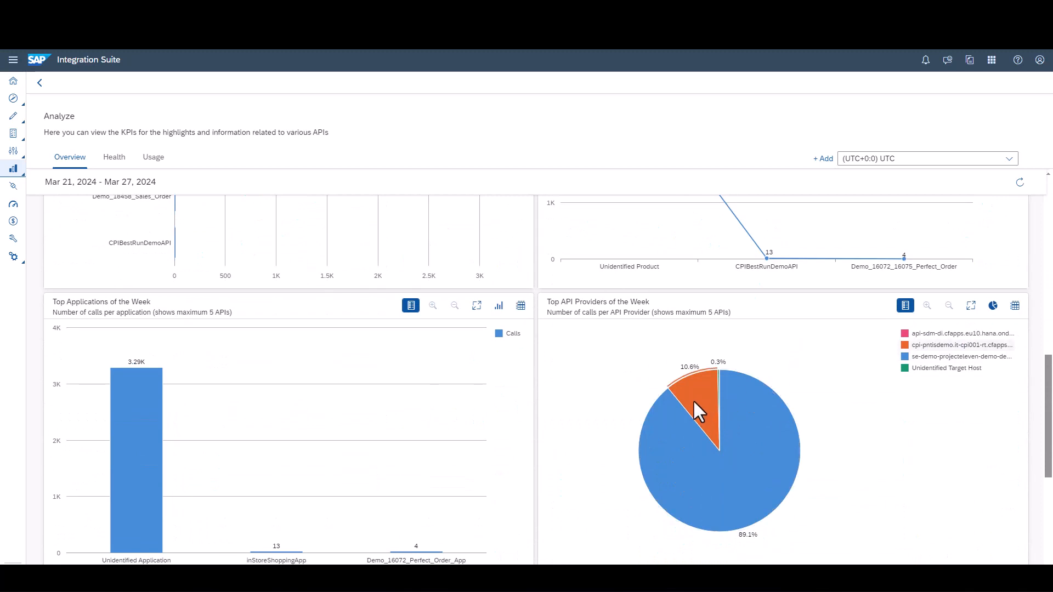
{"action": "left_click", "coordinate": [694, 403]}
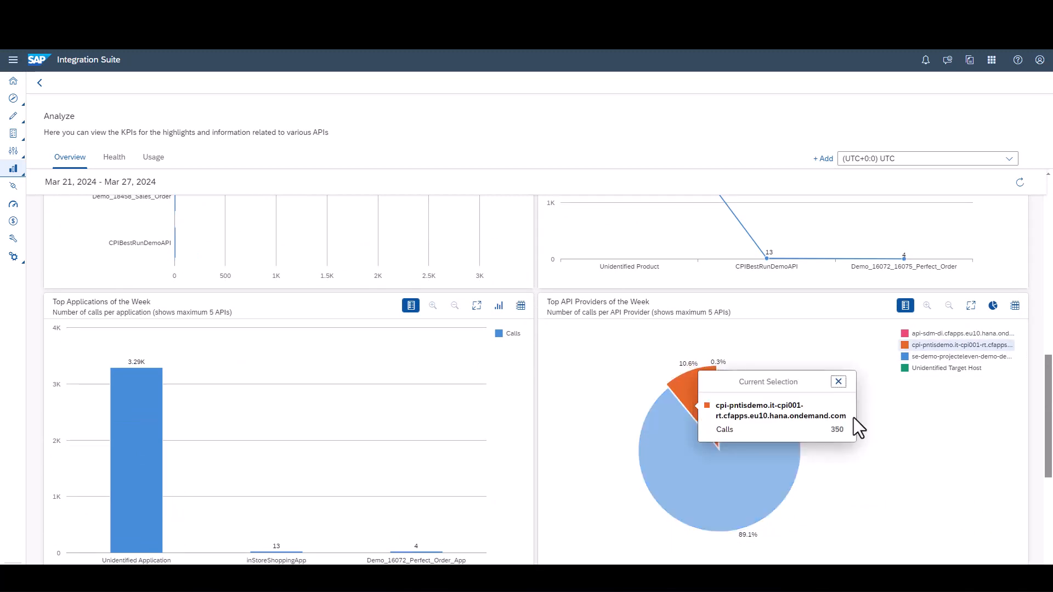
Scroll through top developers and APIs, then switch to the Health analytics view
{"action": "scroll", "scroll_direction": "down", "scroll_amount": 3}
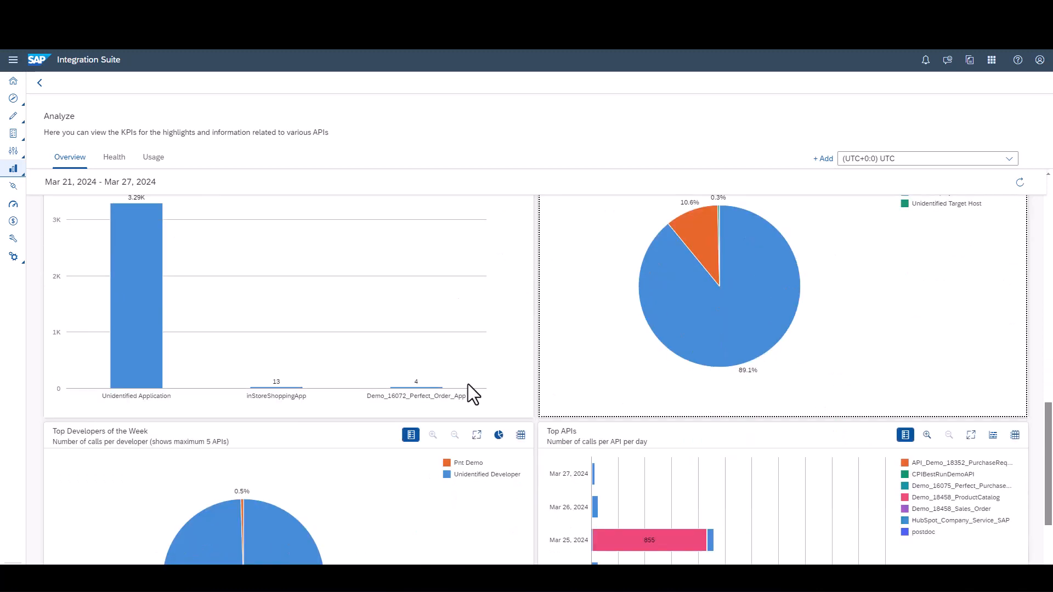
{"action": "scroll", "scroll_direction": "down", "scroll_amount": 3}
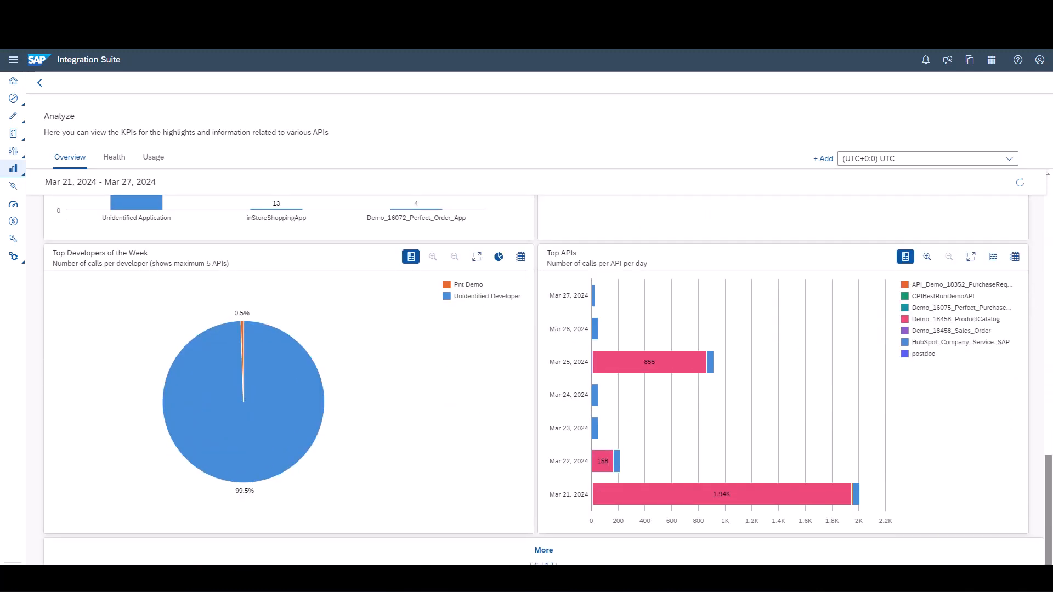
{"action": "left_click", "coordinate": [114, 158]}
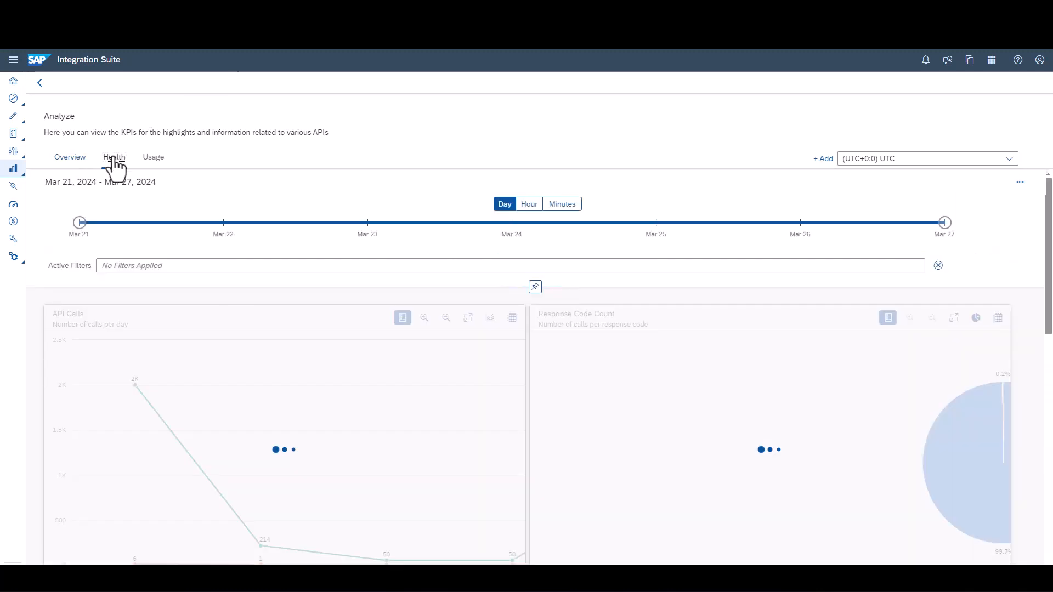
Switch the Health timeline of API calls and response codes to an hourly breakdown, then move to Usage
{"action": "left_click", "coordinate": [114, 156]}
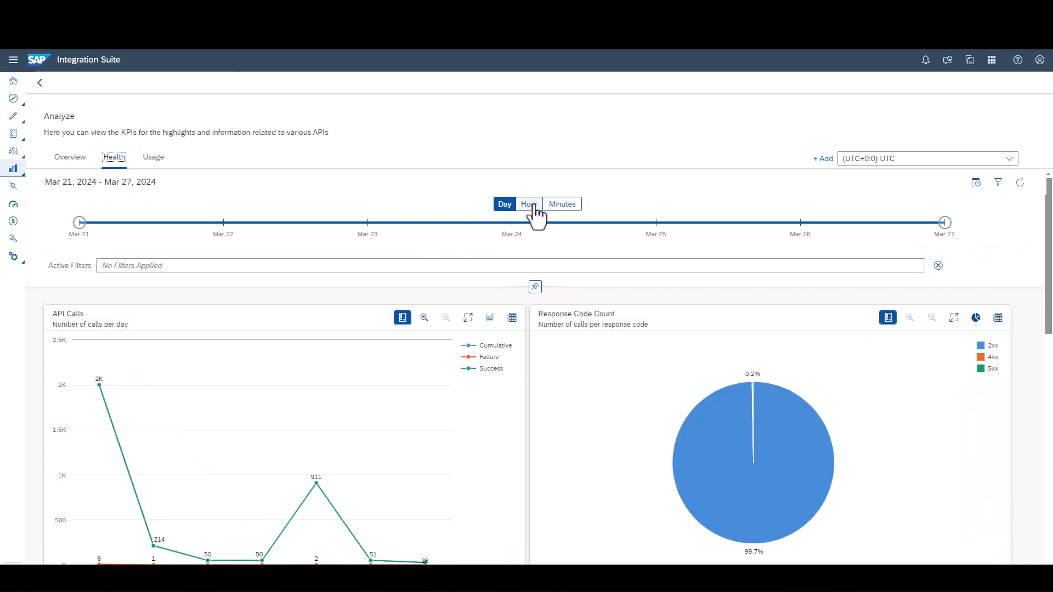
{"action": "left_click", "coordinate": [561, 203]}
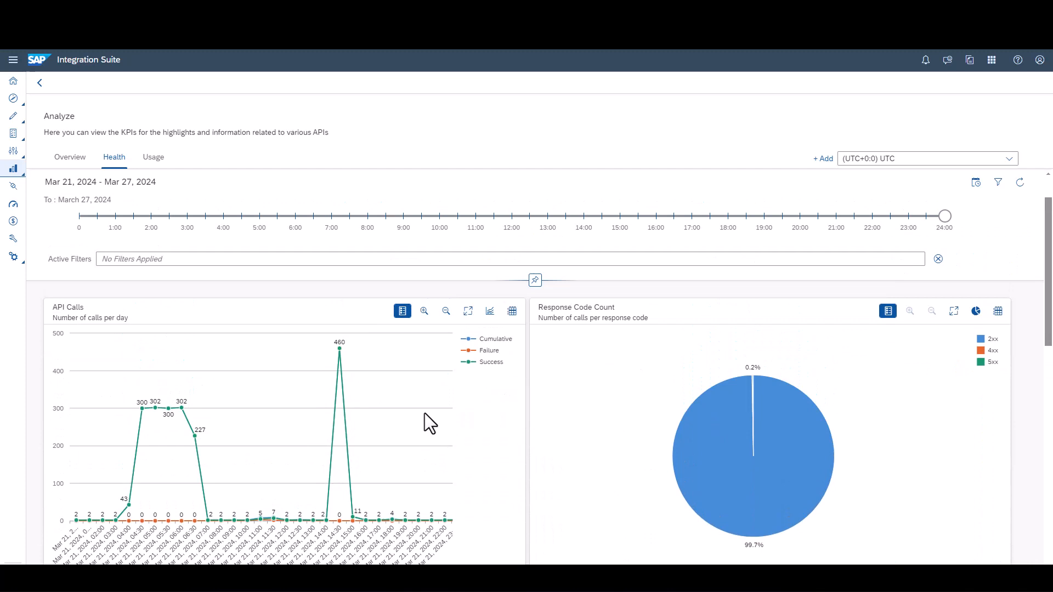
{"action": "left_click", "coordinate": [153, 158]}
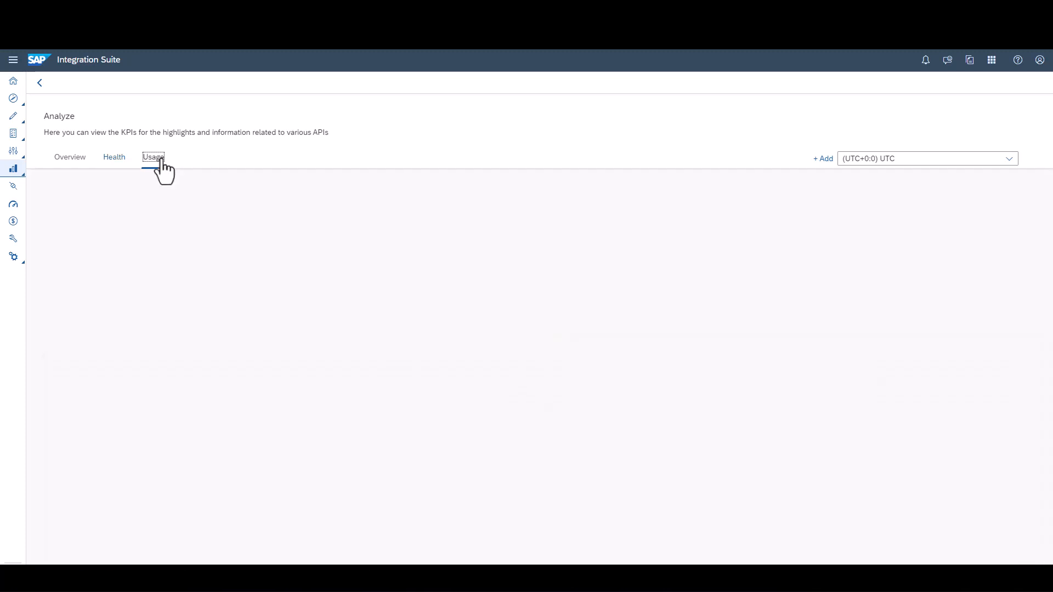
Display the Usage dashboard's monthly API calls and developer engagement for Dec 2023–Mar 2024
{"action": "left_click", "coordinate": [152, 157]}
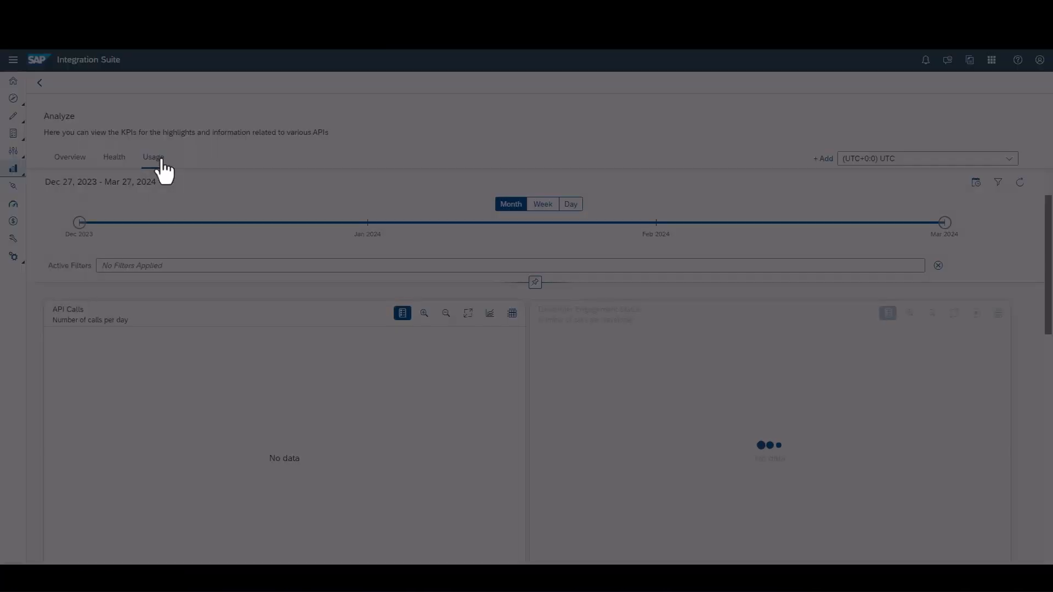
{"action": "left_click", "coordinate": [152, 156]}
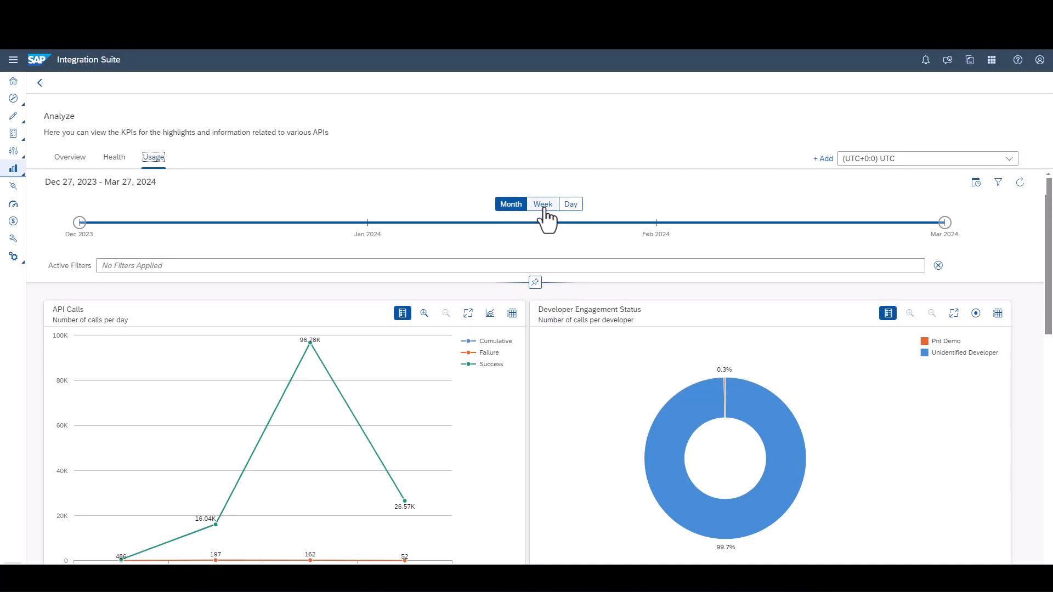